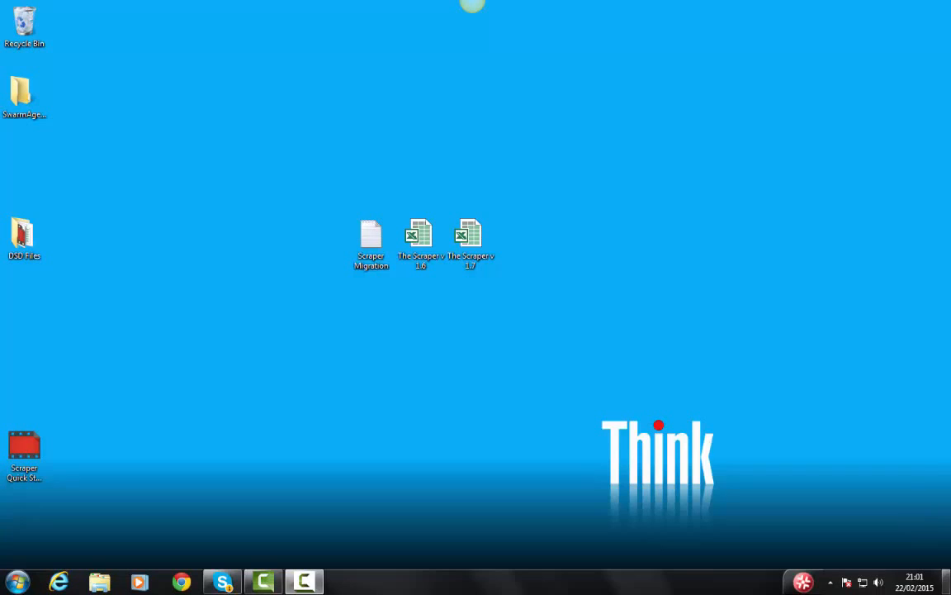
Open the Scraper v1.6 workbook from the desktop in Excel.
{"action": "left_click", "coordinate": [420, 240]}
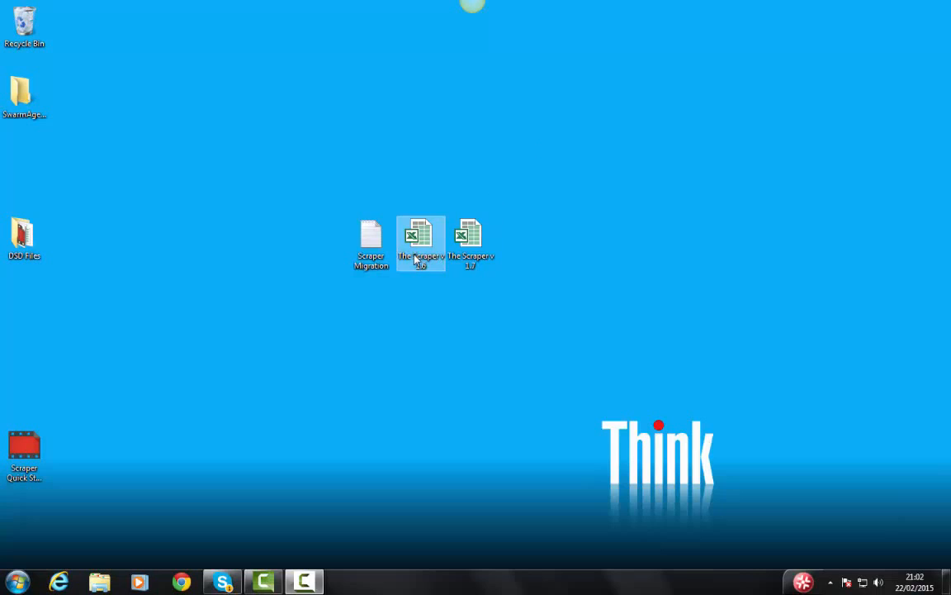
{"action": "double_click", "coordinate": [422, 238]}
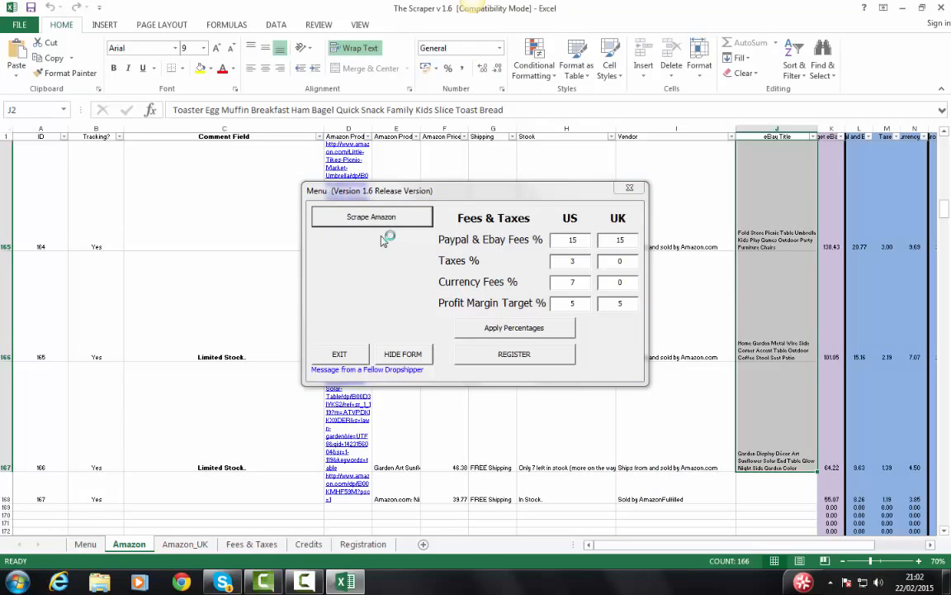
Start the Amazon scrape from the Menu form and wait while the 133 URLs return.
{"action": "left_click", "coordinate": [372, 217]}
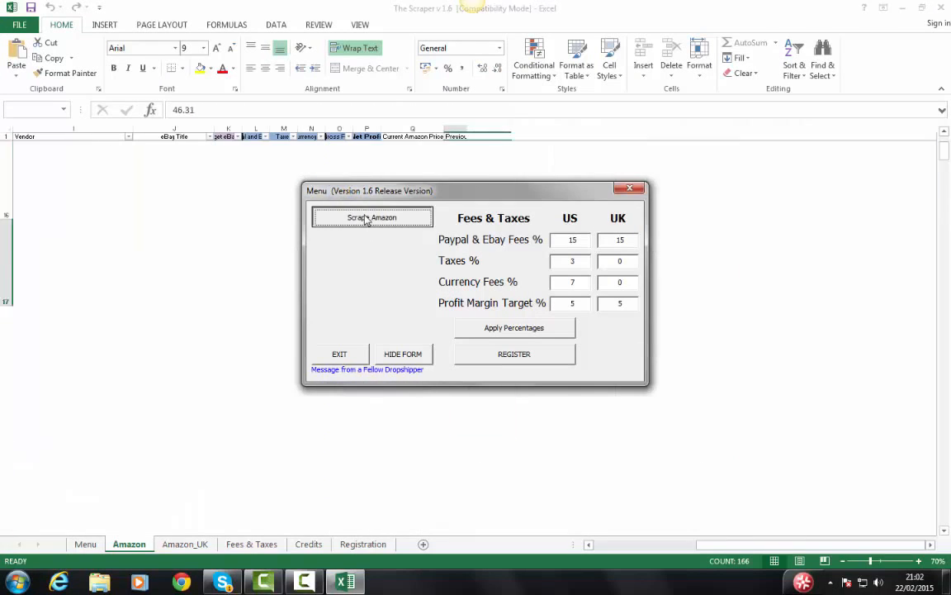
{"action": "left_click", "coordinate": [372, 218]}
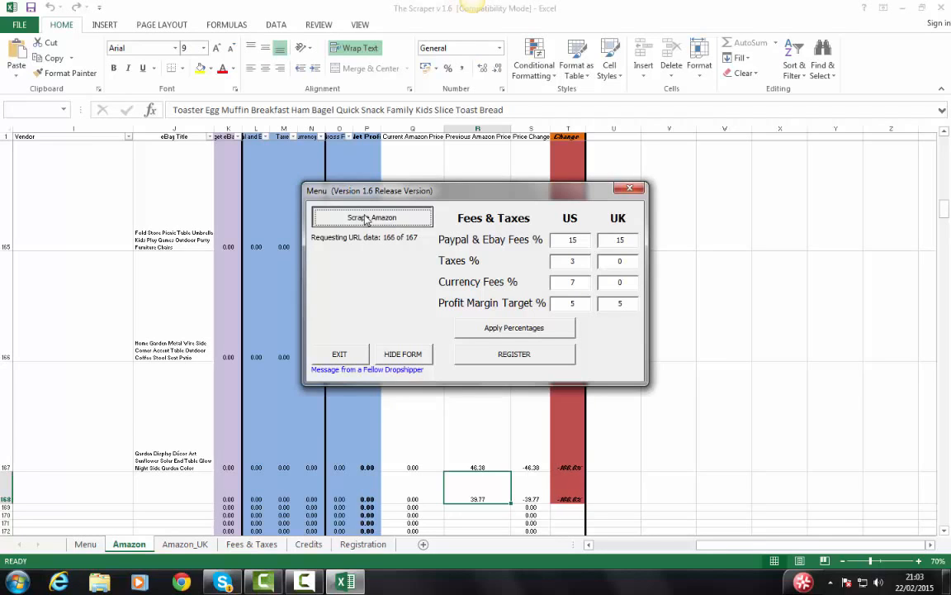
{"action": "left_click", "coordinate": [372, 218]}
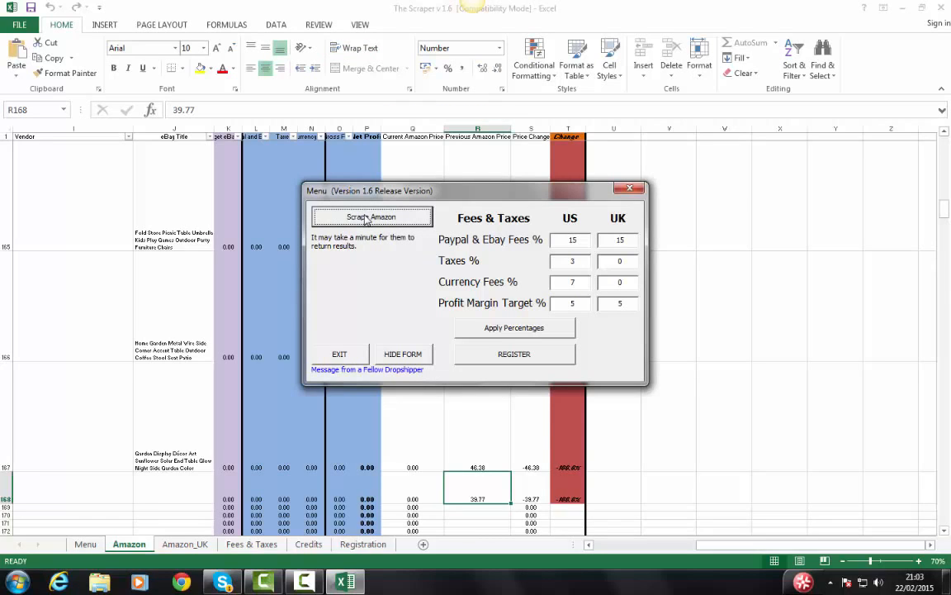
{"action": "left_click", "coordinate": [372, 216]}
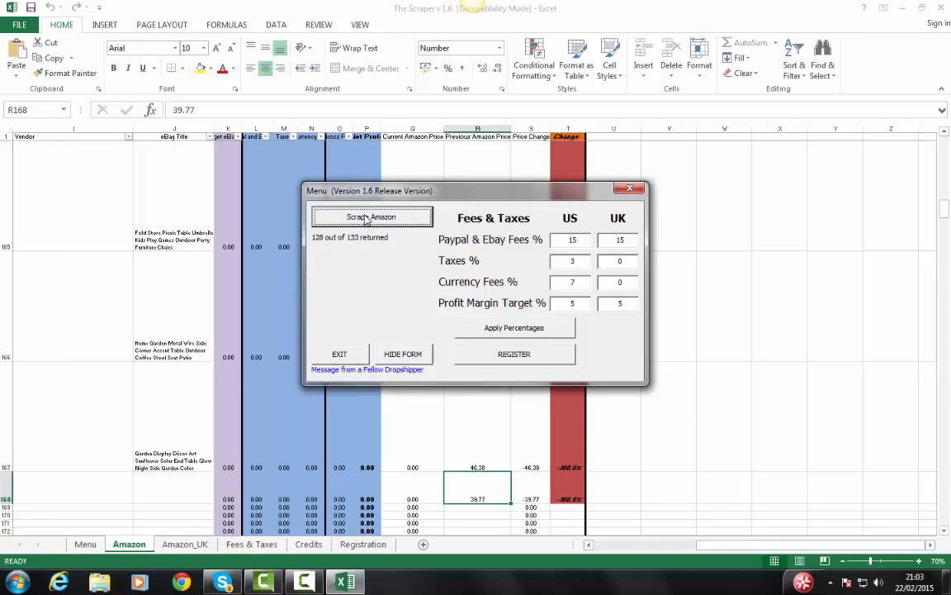
{"action": "left_click", "coordinate": [372, 217]}
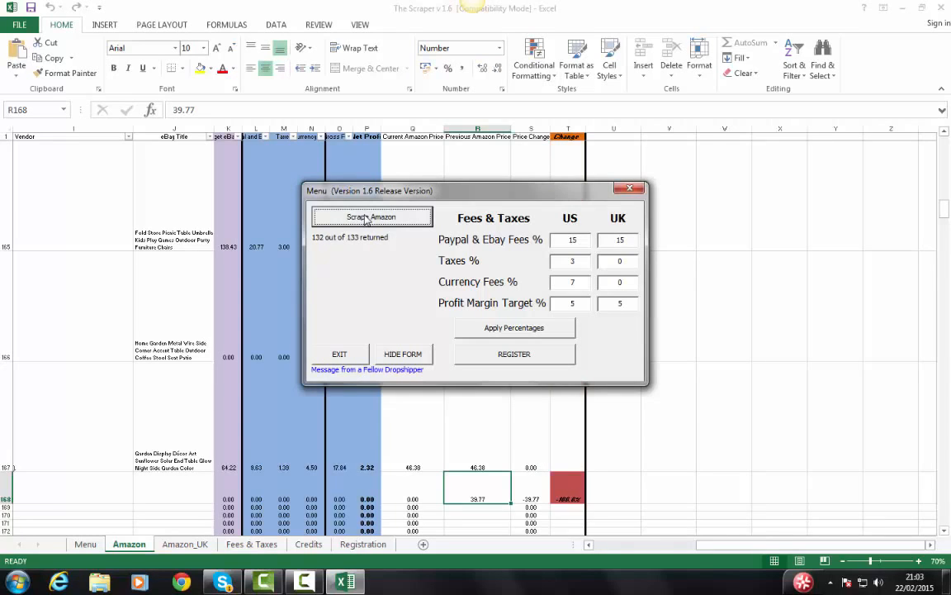
Wait for the FINISHED summary (133 of 133) and review the refreshed Amazon rows.
{"action": "left_click", "coordinate": [371, 216]}
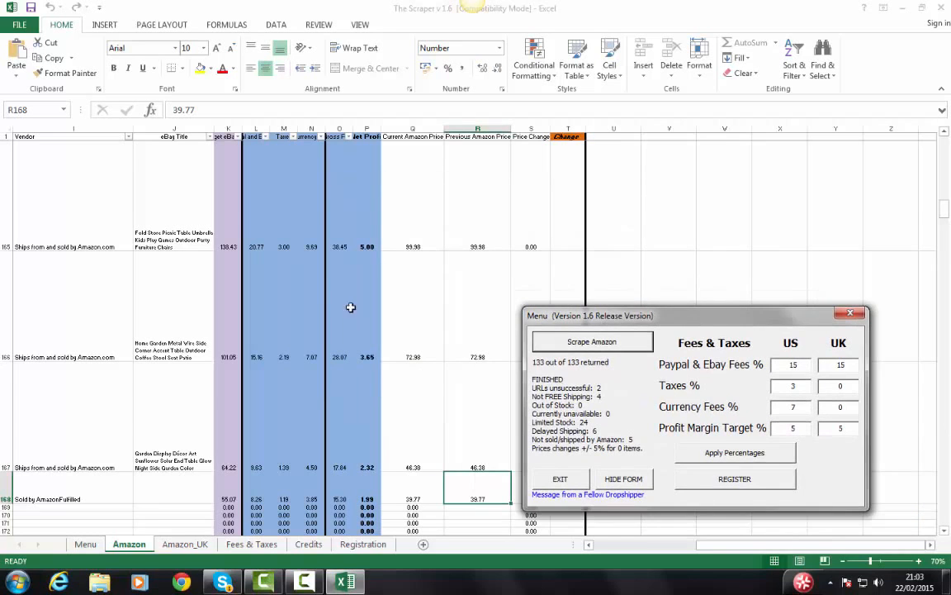
{"action": "scroll", "scroll_direction": "left", "scroll_amount": 3}
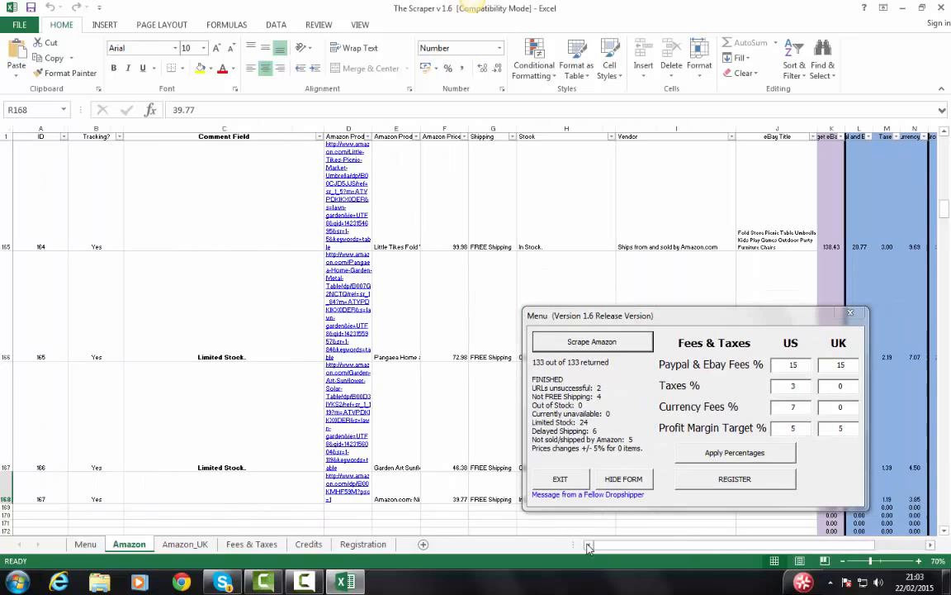
{"action": "scroll", "scroll_direction": "up", "scroll_amount": 3}
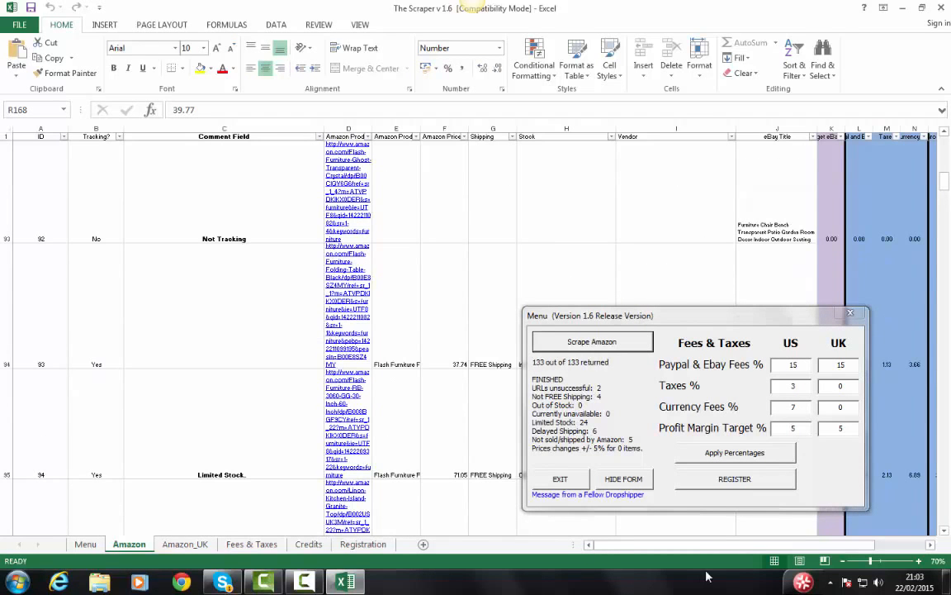
{"action": "scroll", "scroll_direction": "right", "scroll_amount": 3}
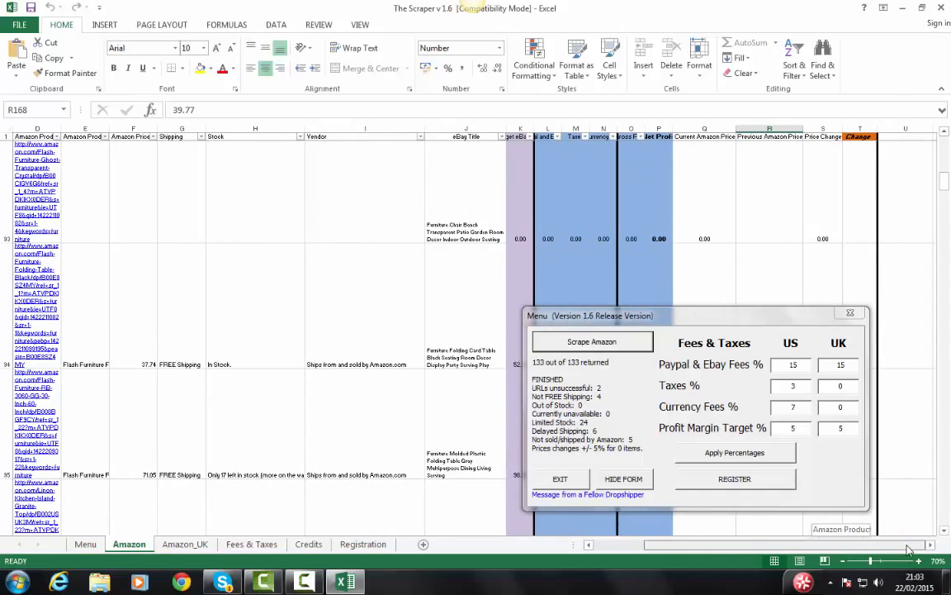
{"action": "scroll", "scroll_direction": "down", "scroll_amount": 3}
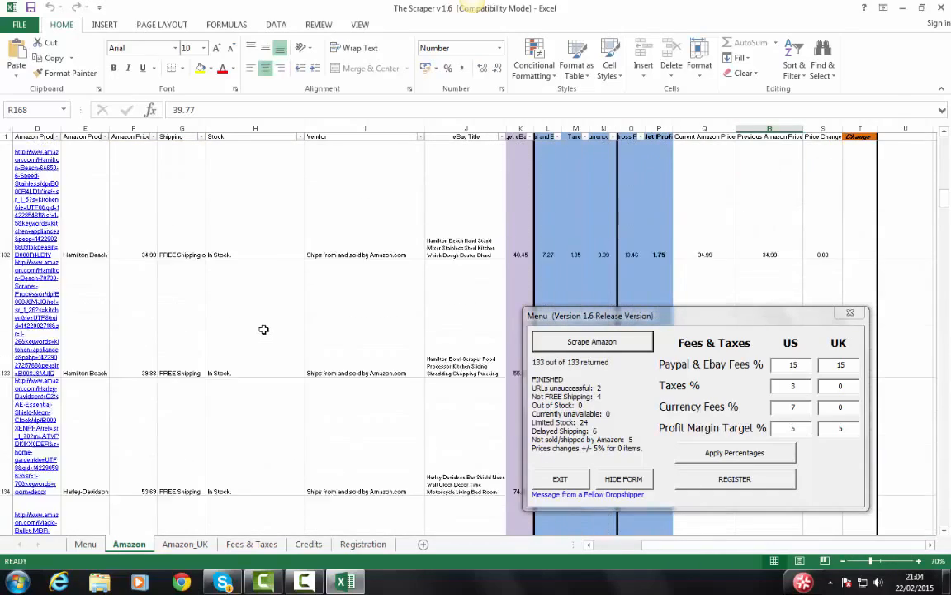
{"action": "scroll", "scroll_direction": "up", "scroll_amount": 3}
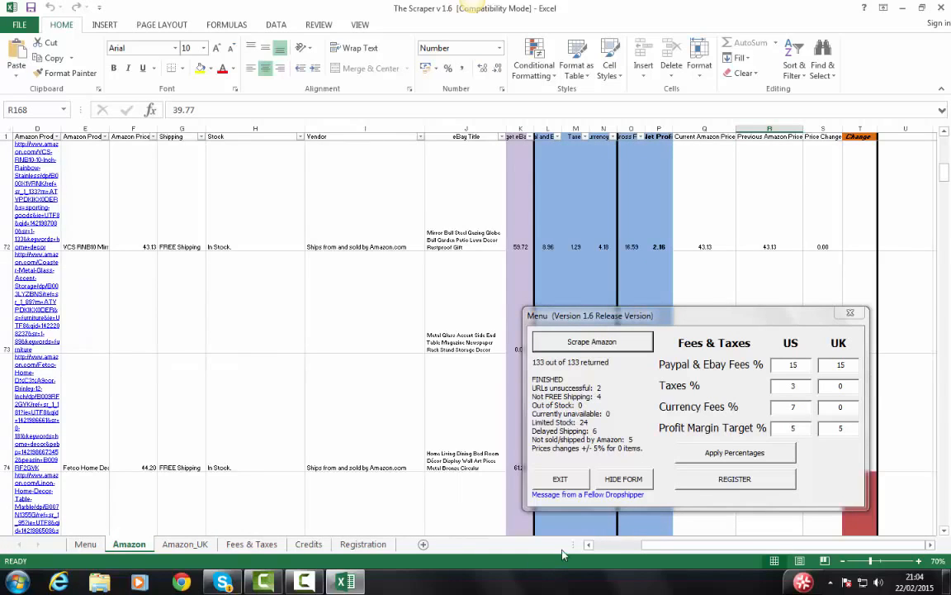
{"action": "scroll", "scroll_direction": "left", "scroll_amount": 3}
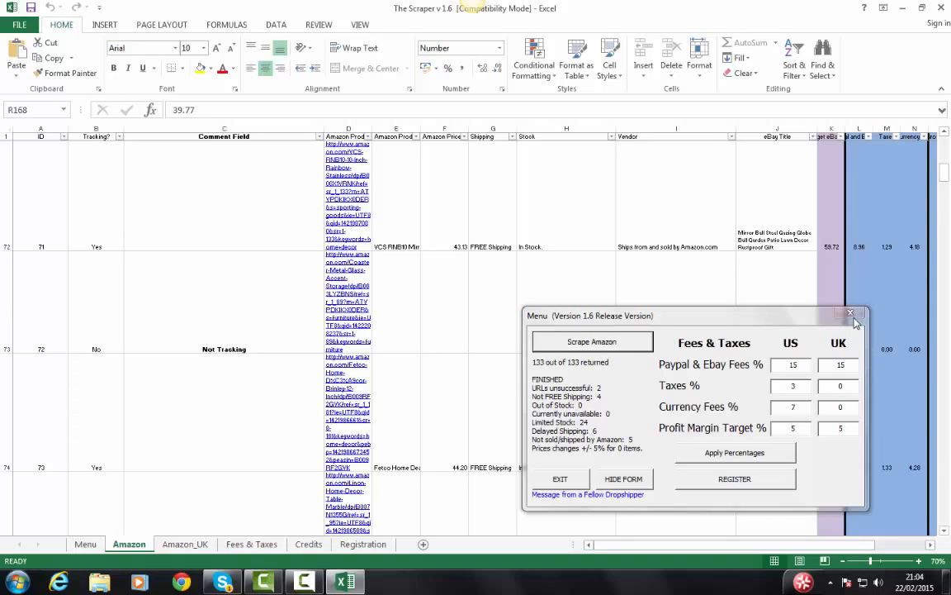
Close the finished Menu form, copy the Tracking column, and minimize Excel to the desktop.
{"action": "left_click", "coordinate": [853, 316]}
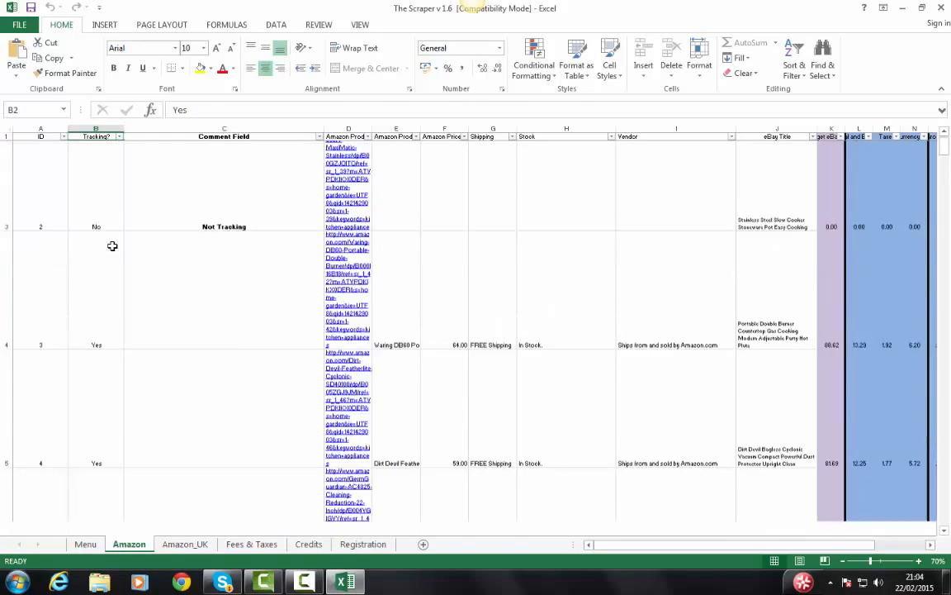
{"action": "scroll", "scroll_direction": "up", "scroll_amount": 3}
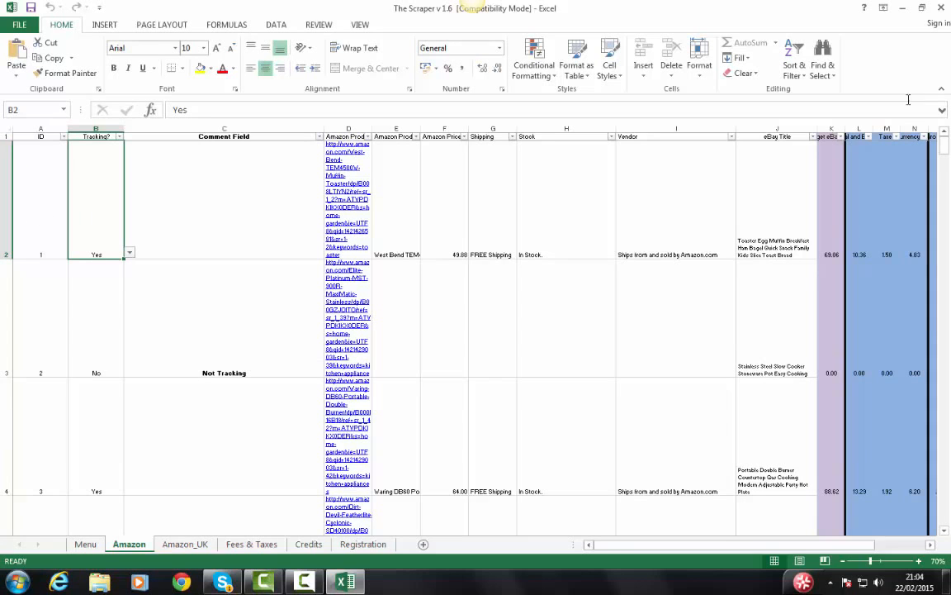
{"action": "left_click", "coordinate": [922, 8]}
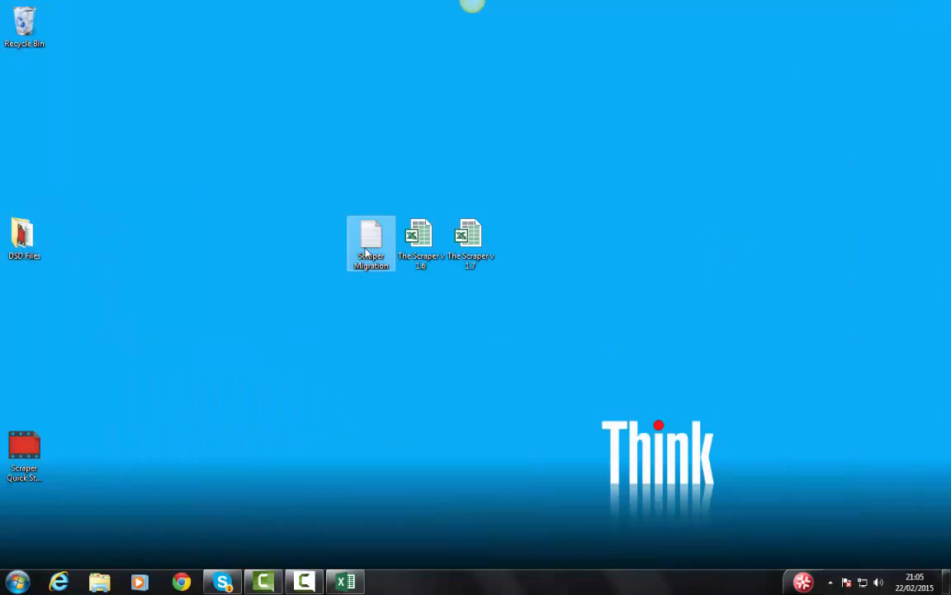
Open the empty Scraper Migration text file in Notepad and focus it.
{"action": "double_click", "coordinate": [370, 239]}
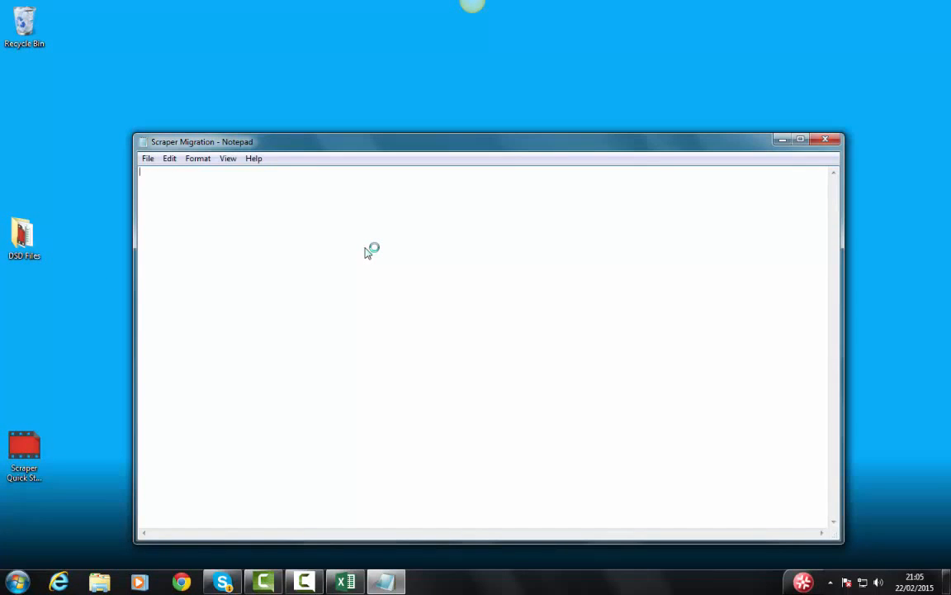
{"action": "left_click", "coordinate": [343, 582]}
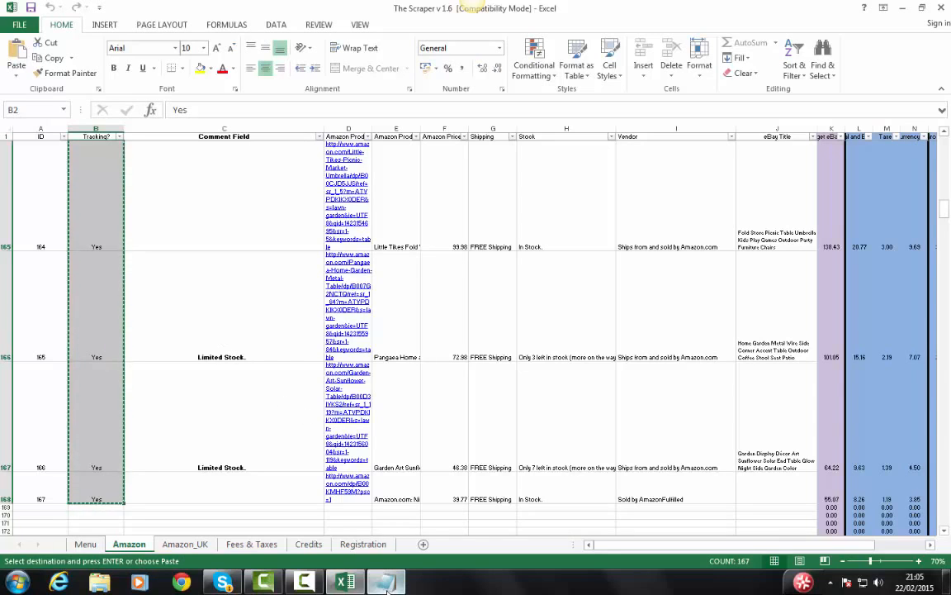
Paste the Yes/No flags and the Amazon URL column (D) into the migration note.
{"action": "left_click", "coordinate": [387, 582]}
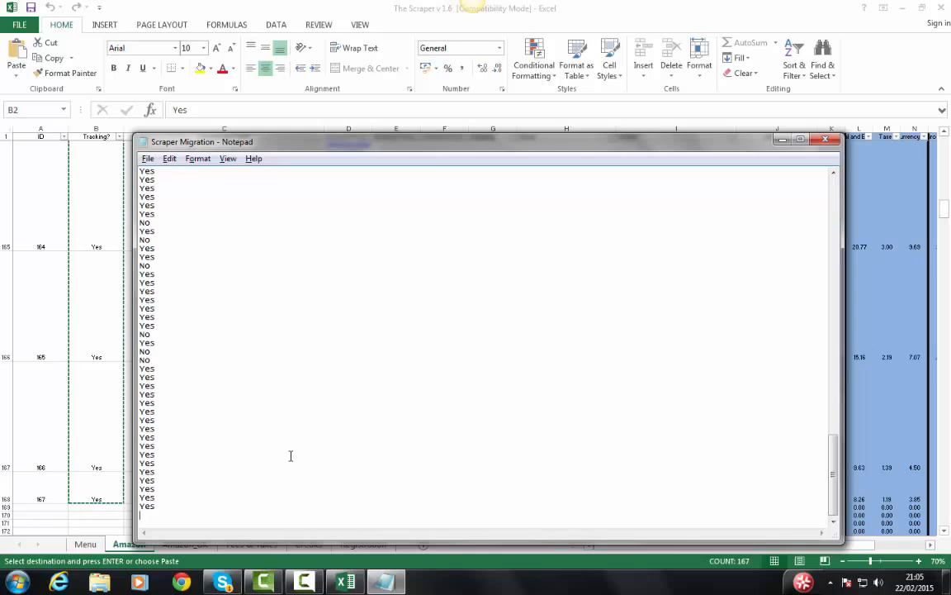
{"action": "scroll", "scroll_direction": "down", "scroll_amount": 3}
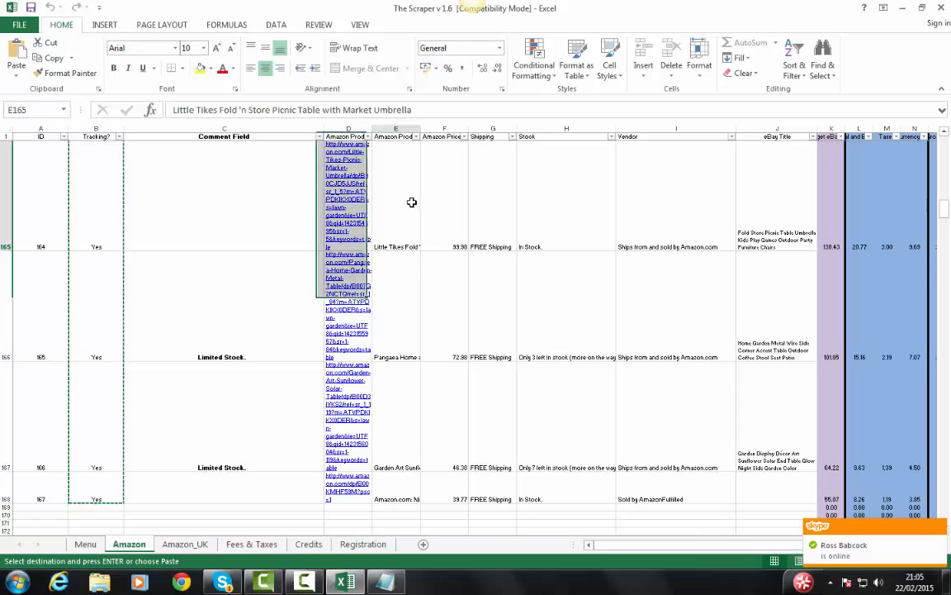
{"action": "left_click", "coordinate": [347, 136]}
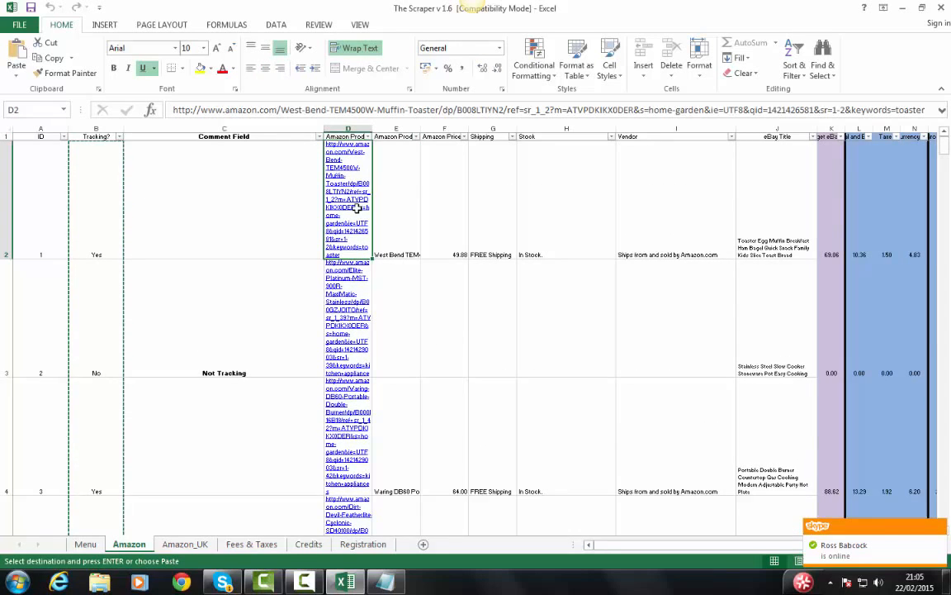
{"action": "mouse_move", "coordinate": [420, 225]}
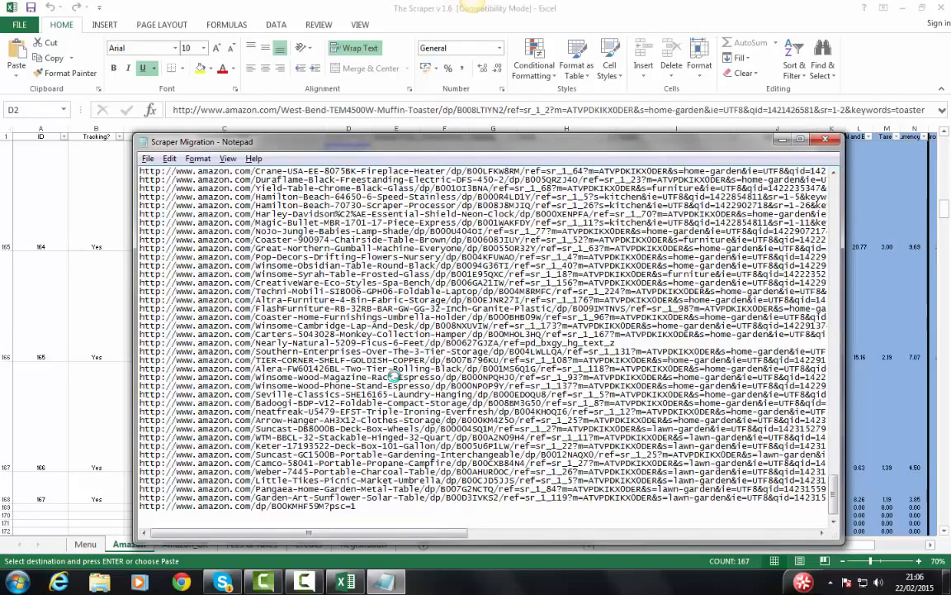
{"action": "left_click", "coordinate": [826, 139]}
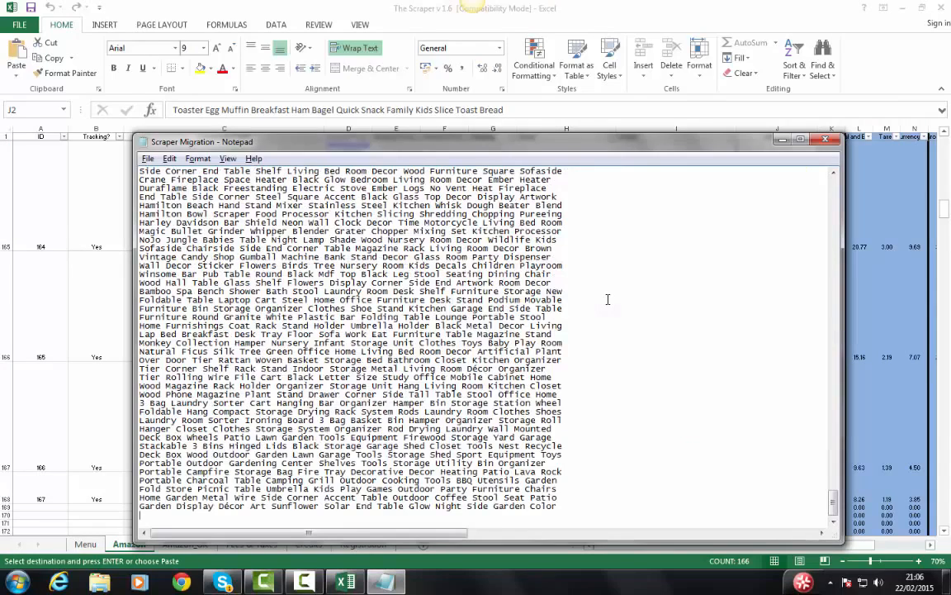
Add the eBay Title column to the migration note and close the v1.6 workbook.
{"action": "left_click", "coordinate": [826, 138]}
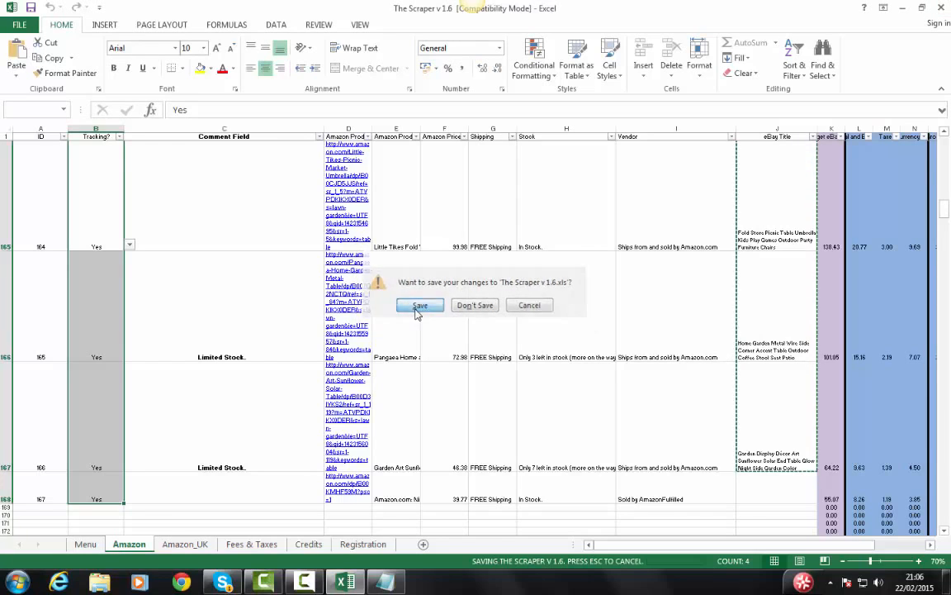
Save the v1.6 workbook on exit and discard the large clipboard contents.
{"action": "left_click", "coordinate": [419, 303]}
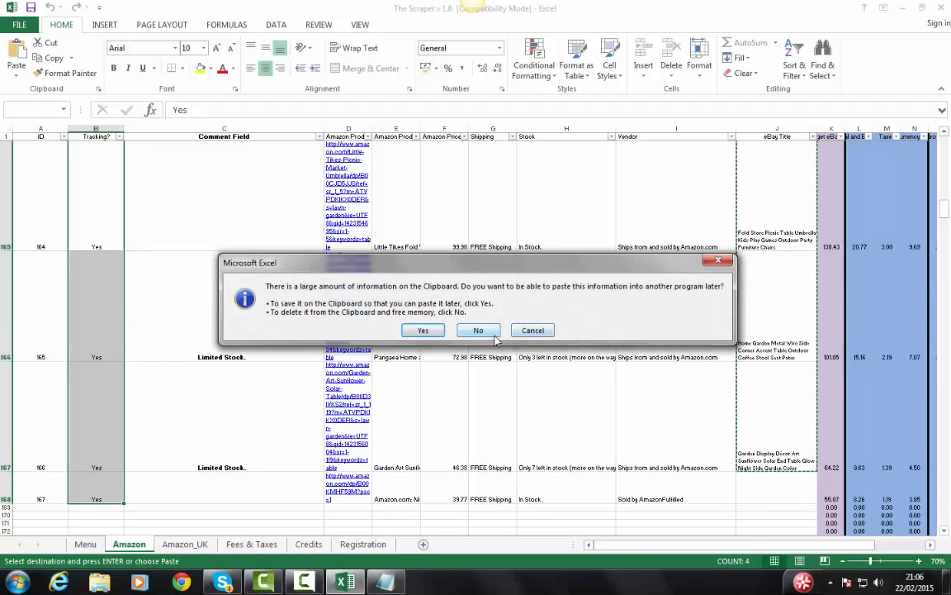
{"action": "left_click", "coordinate": [479, 330]}
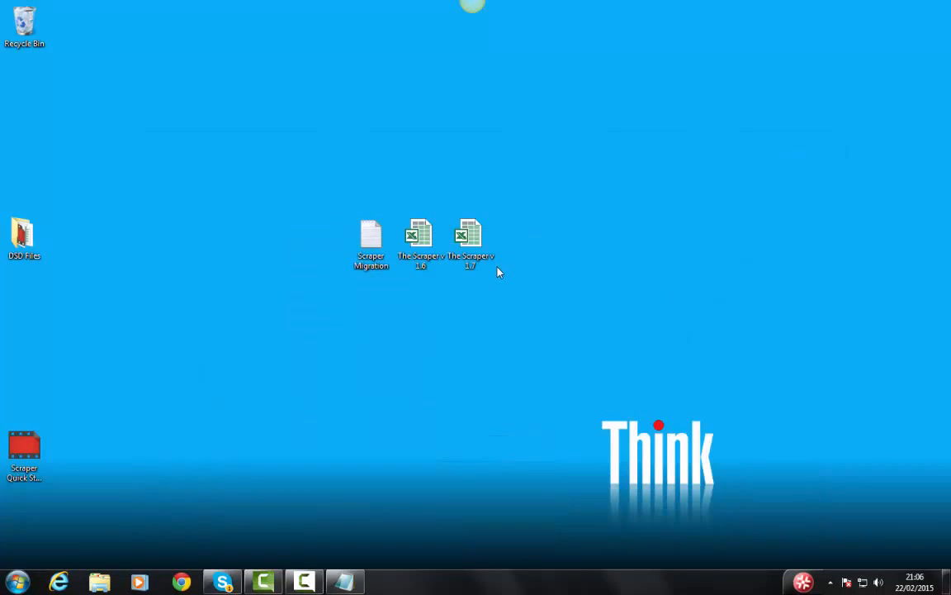
Open the Scraper v1.7 workbook and dismiss its Version 1.7 fees and taxes Menu form.
{"action": "left_click", "coordinate": [469, 240]}
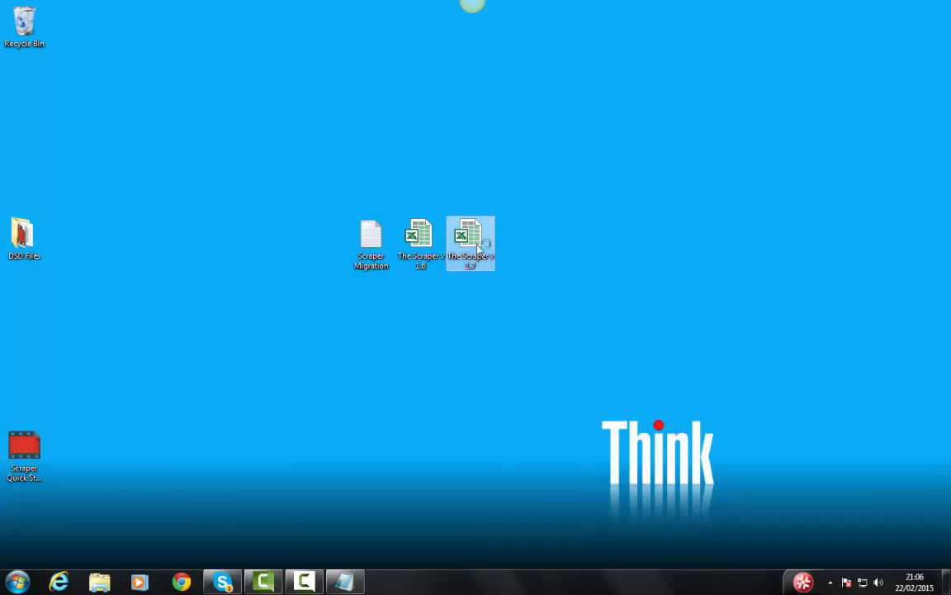
{"action": "double_click", "coordinate": [471, 244]}
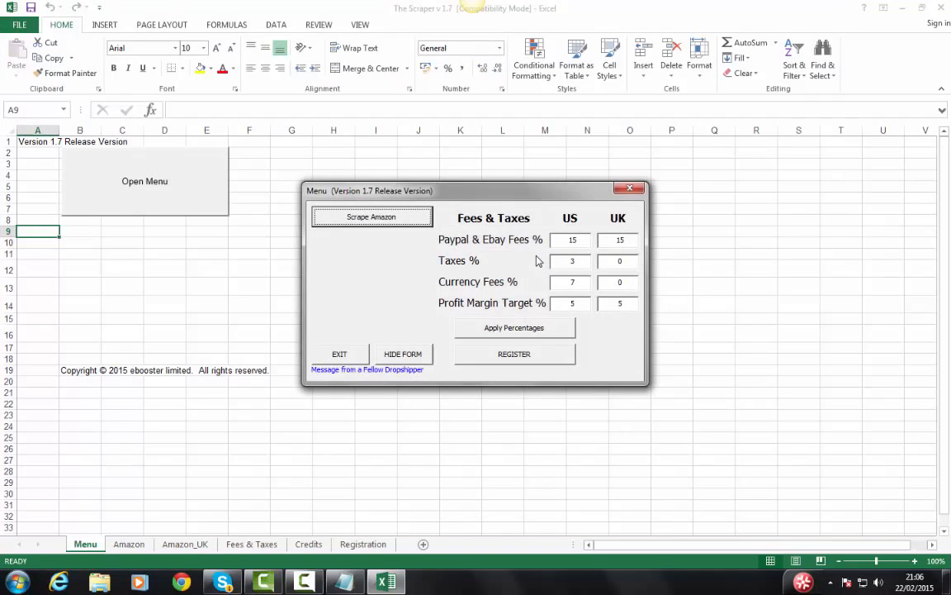
{"action": "mouse_move", "coordinate": [515, 257]}
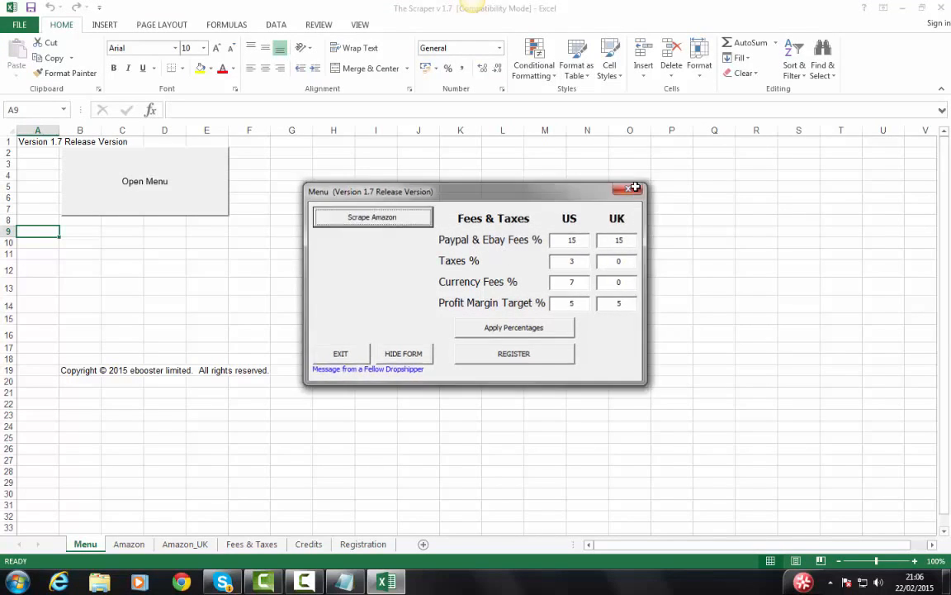
{"action": "left_click", "coordinate": [635, 187]}
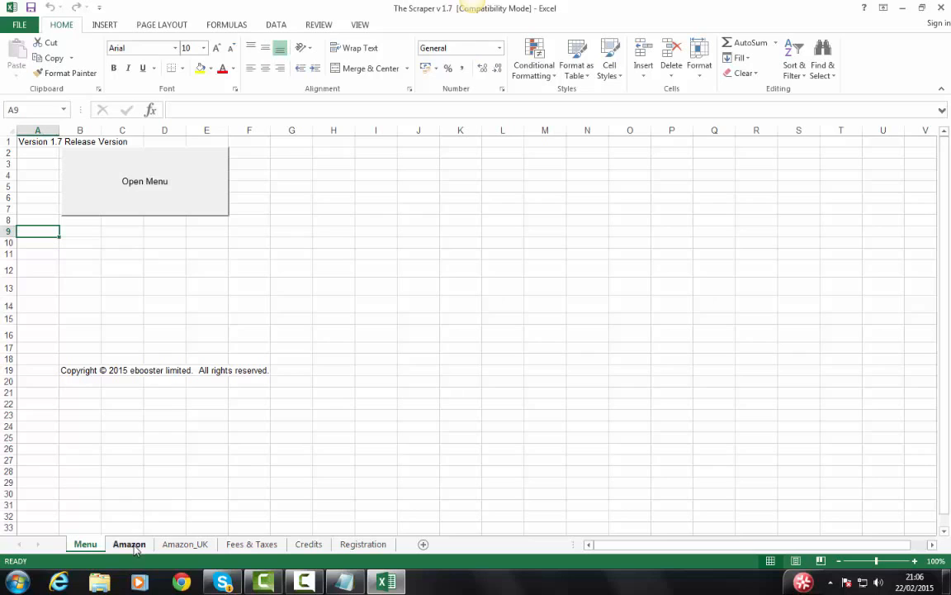
Paste the migrated Yes/No flags from the note into the Amazon sheet's Tracking column B.
{"action": "left_click", "coordinate": [129, 543]}
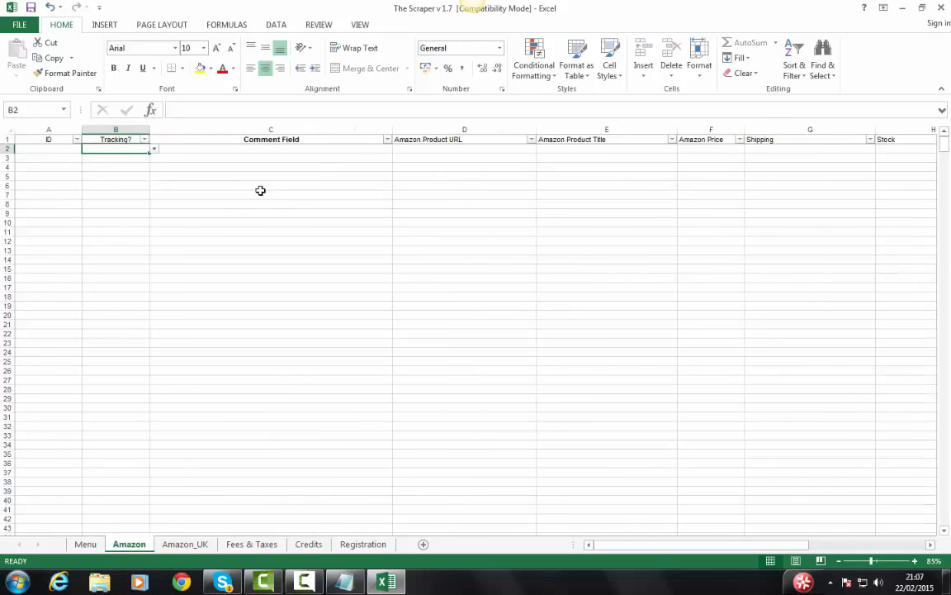
{"action": "mouse_move", "coordinate": [344, 575]}
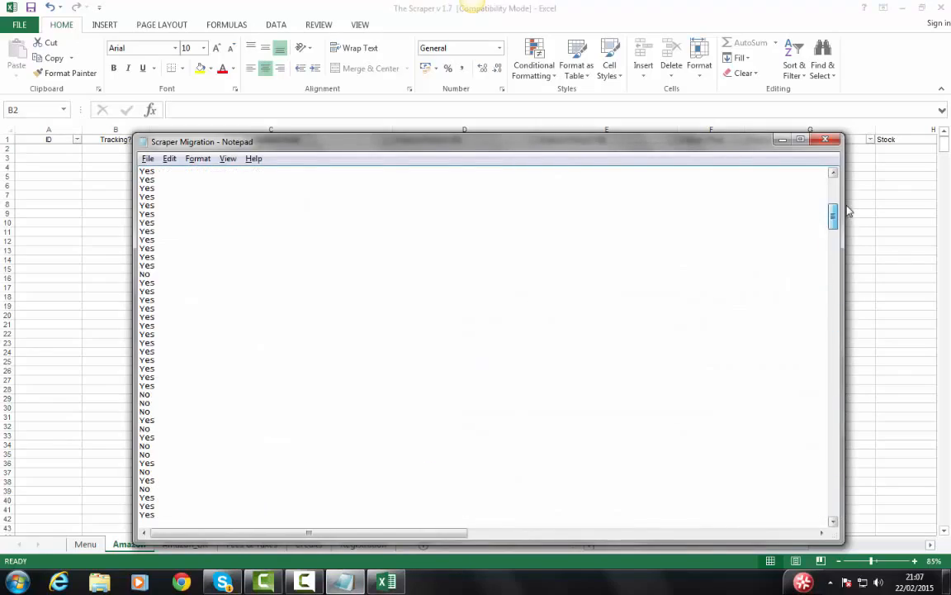
{"action": "scroll", "scroll_direction": "up", "scroll_amount": 3}
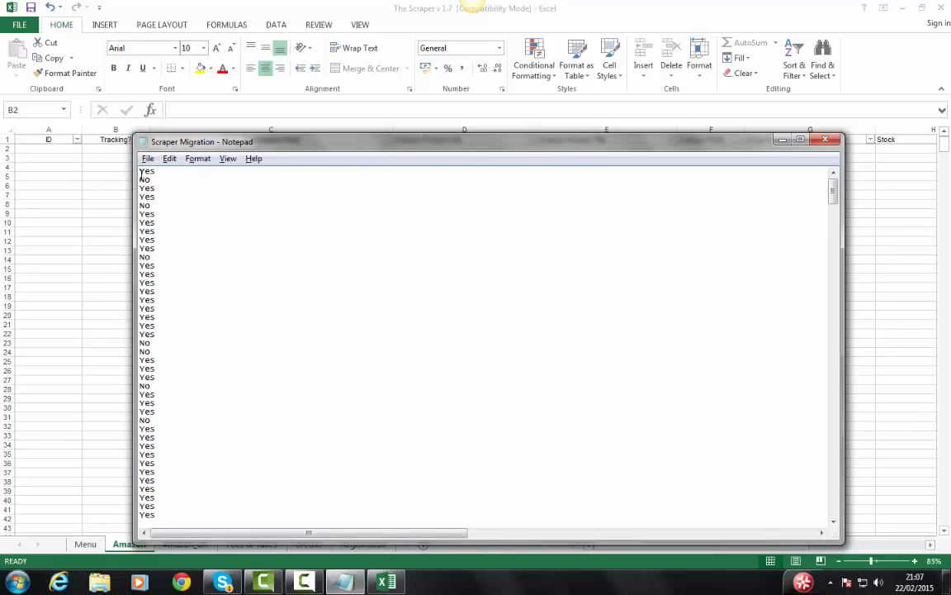
{"action": "key", "text": "ctrl+a"}
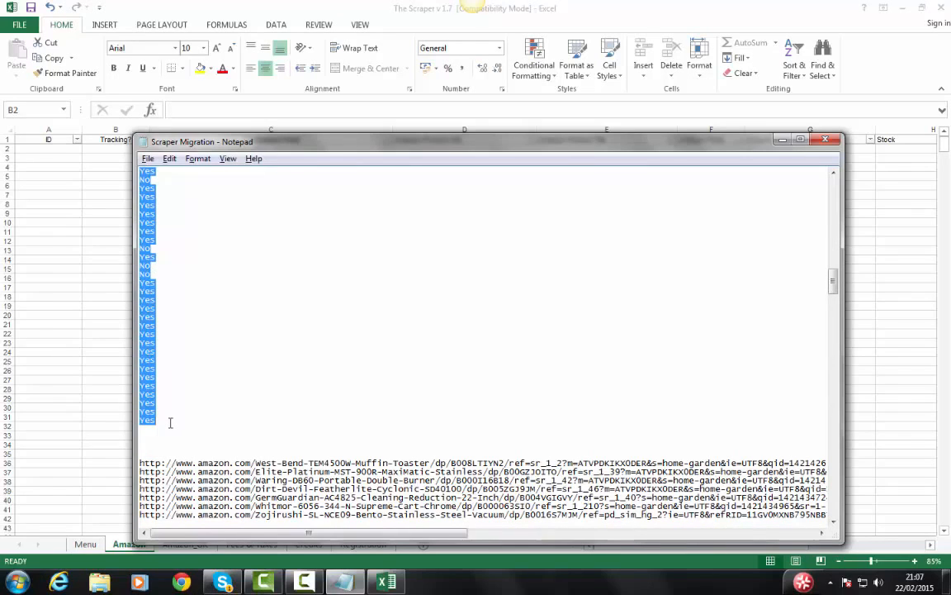
{"action": "left_click", "coordinate": [825, 139]}
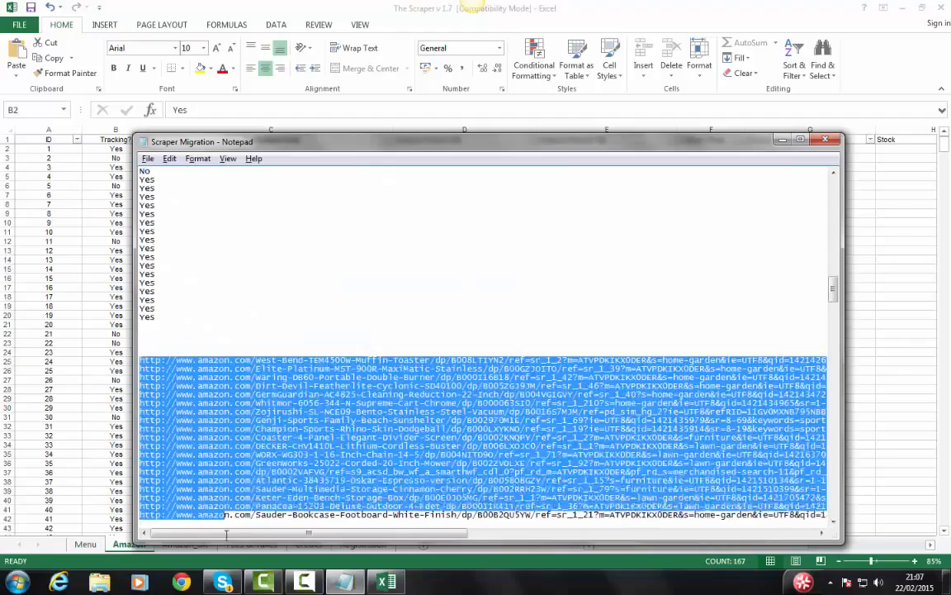
Paste the migrated Amazon product links into the Amazon Product URL column starting at D2.
{"action": "scroll", "scroll_direction": "down", "scroll_amount": 3}
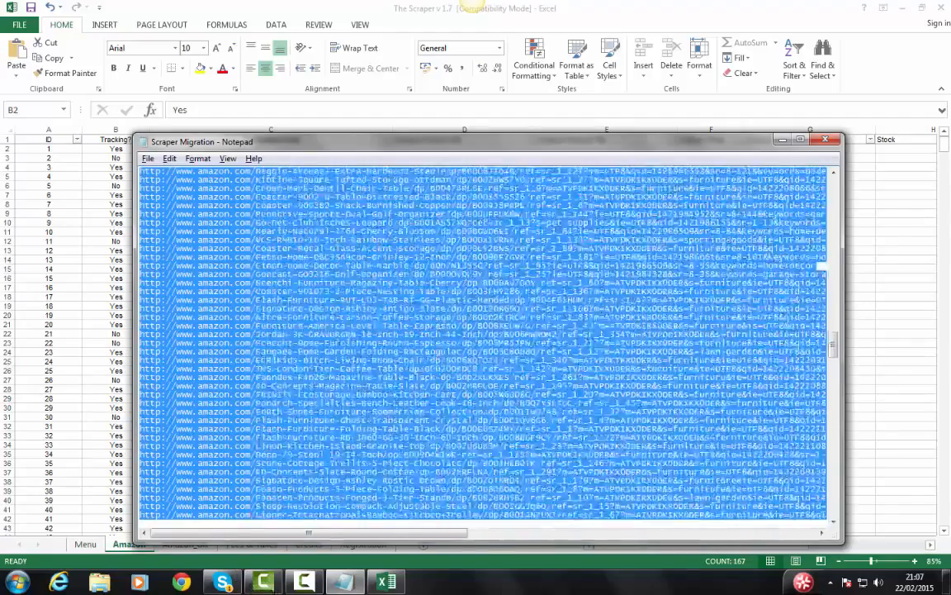
{"action": "scroll", "scroll_direction": "down", "scroll_amount": 3}
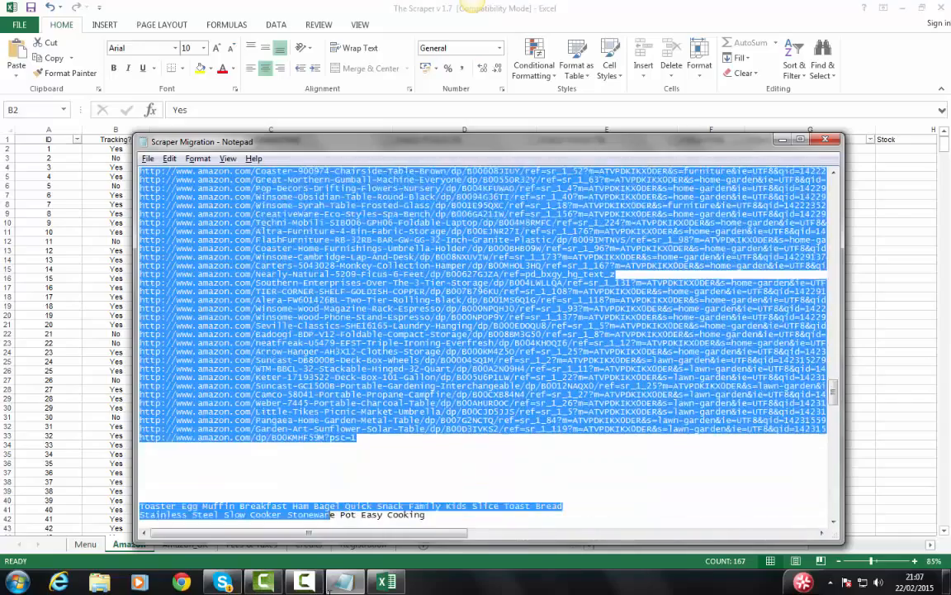
{"action": "scroll", "scroll_direction": "down", "scroll_amount": 3}
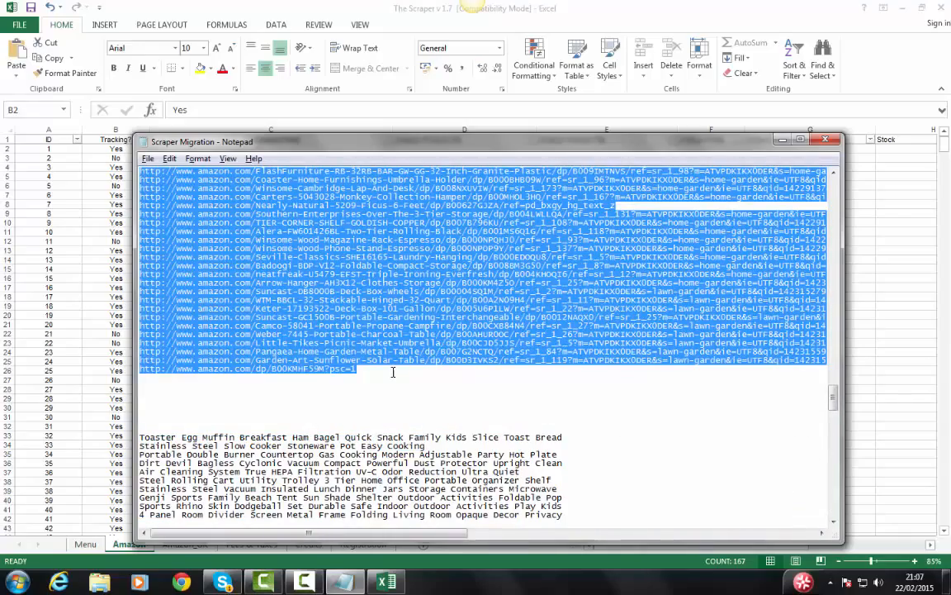
{"action": "left_click", "coordinate": [826, 139]}
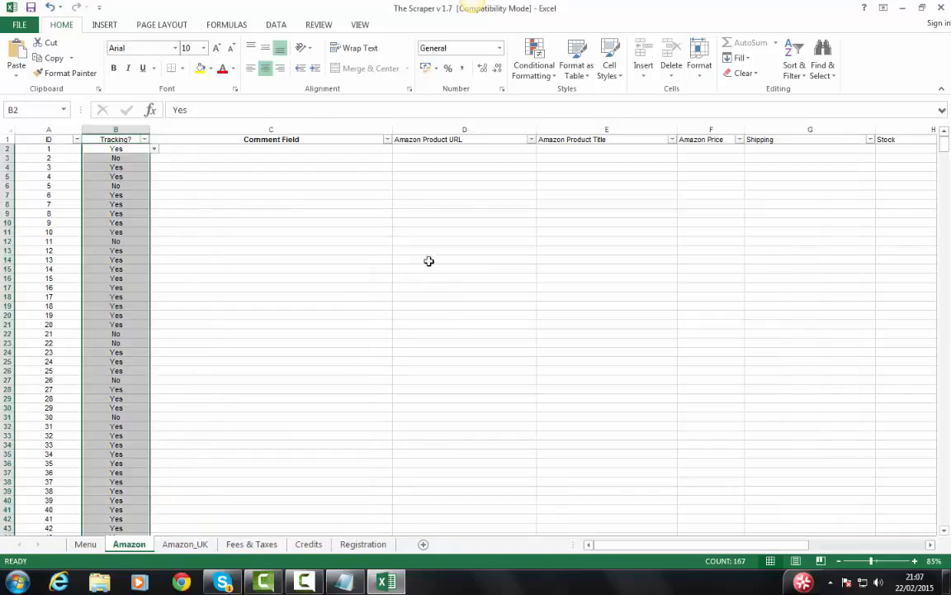
{"action": "left_click", "coordinate": [464, 148]}
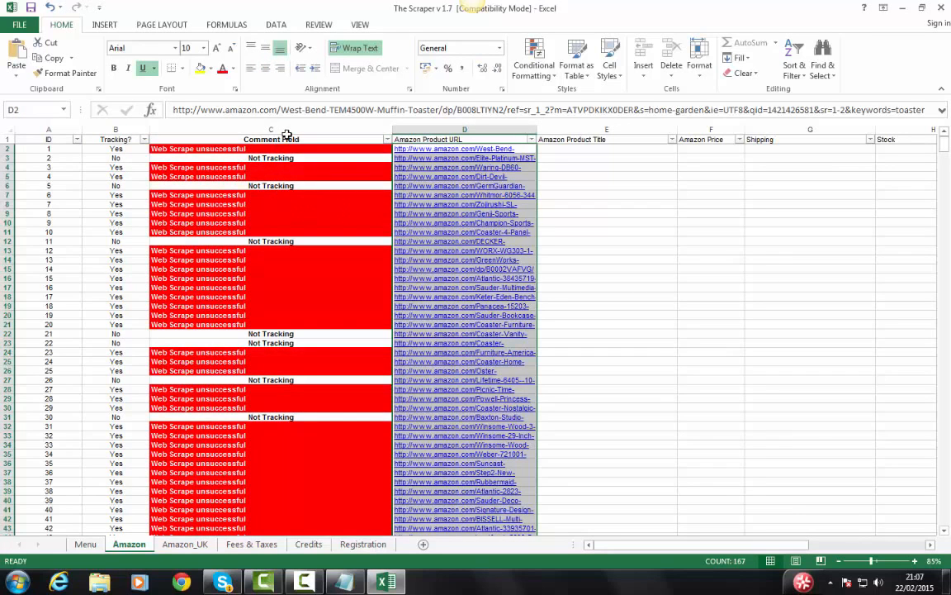
{"action": "mouse_move", "coordinate": [257, 195]}
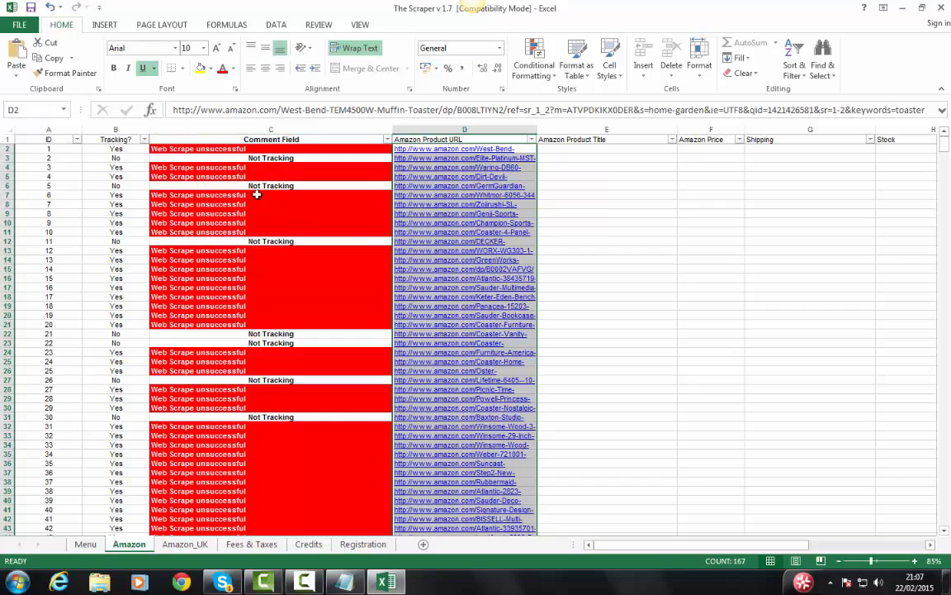
{"action": "mouse_move", "coordinate": [327, 309]}
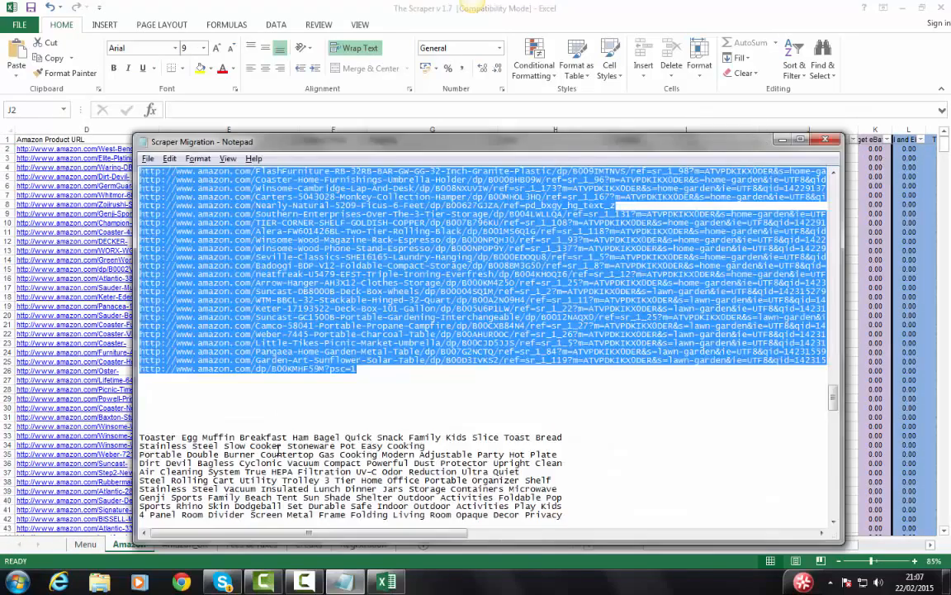
Select all the migrated eBay title lines in Notepad for copying.
{"action": "scroll", "scroll_direction": "down", "scroll_amount": 3}
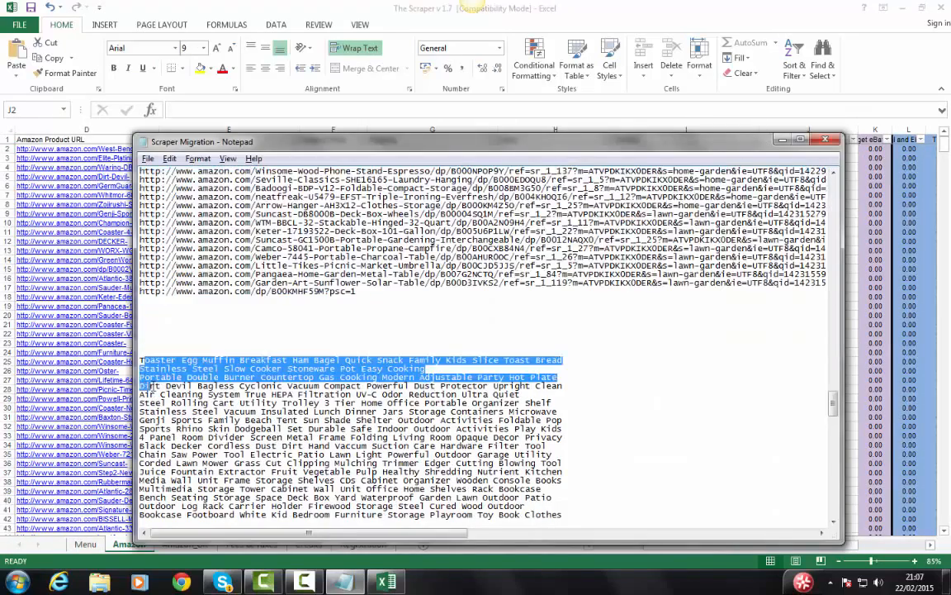
{"action": "scroll", "scroll_direction": "down", "scroll_amount": 3}
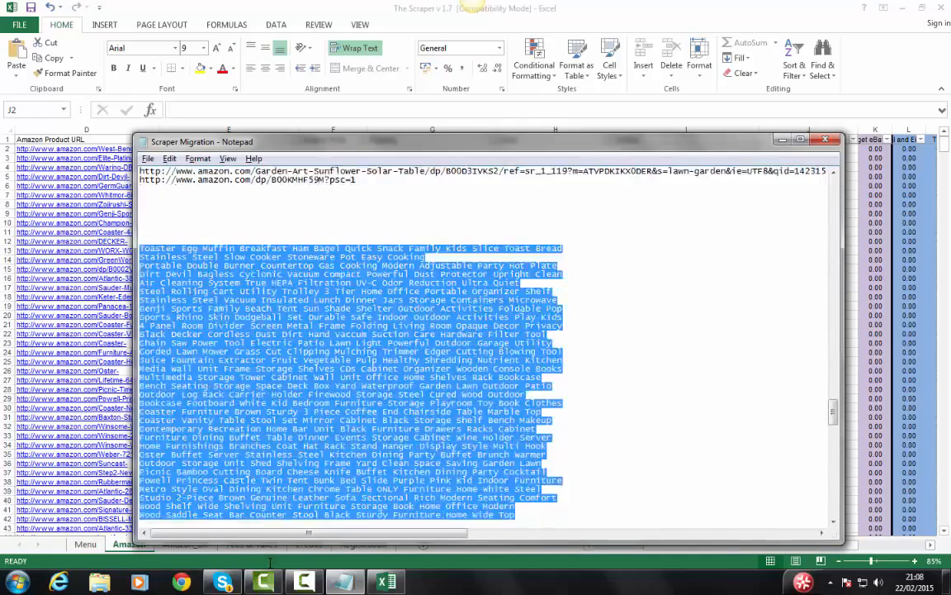
{"action": "scroll", "scroll_direction": "down", "scroll_amount": 3}
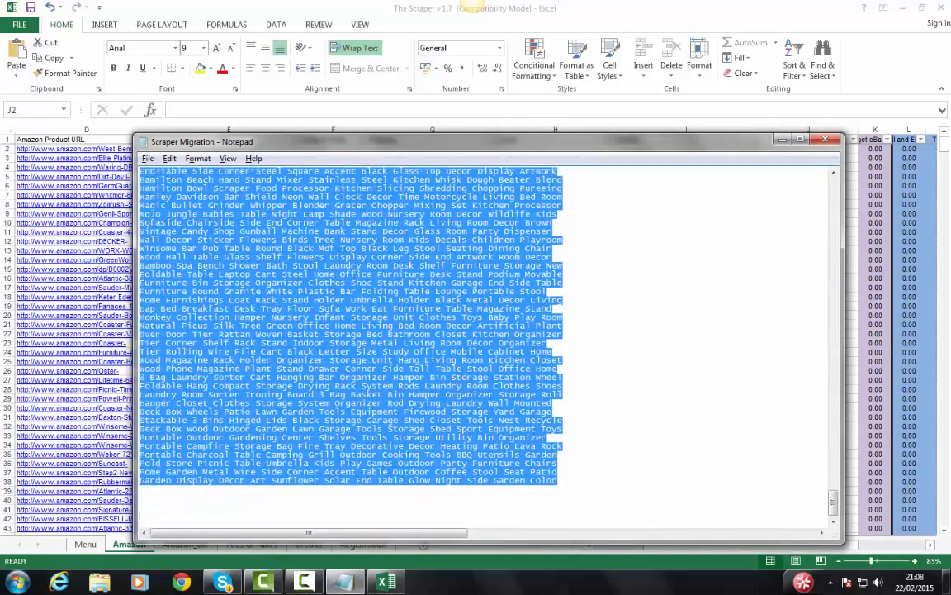
{"action": "left_click", "coordinate": [585, 310]}
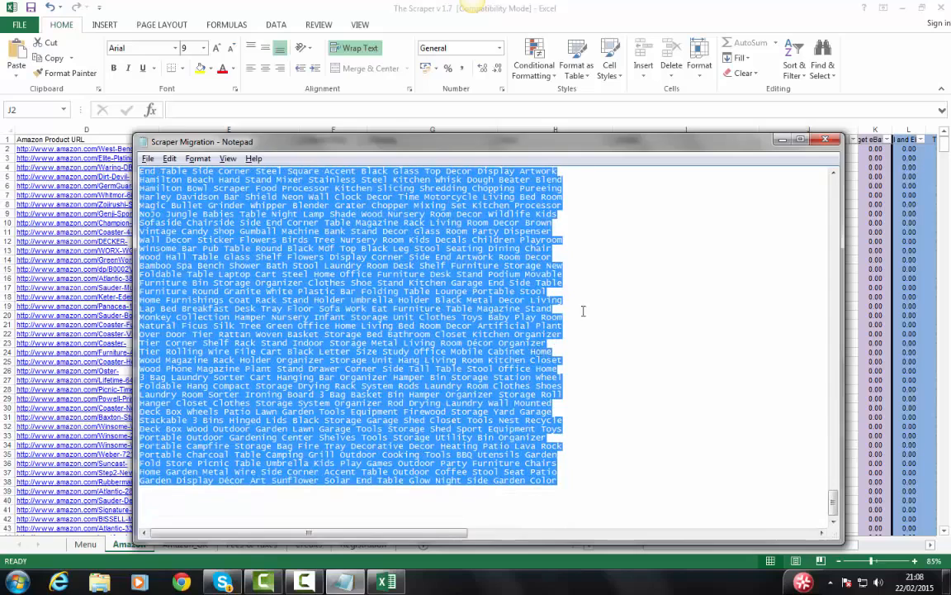
Paste the titles into the eBay Title column and save the workbook.
{"action": "left_click", "coordinate": [825, 139]}
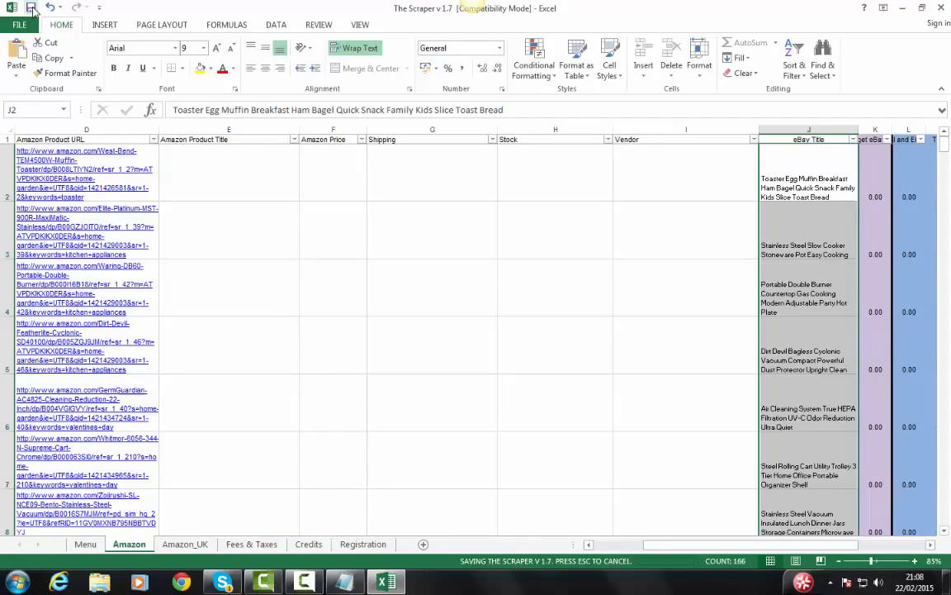
{"action": "left_click", "coordinate": [32, 6]}
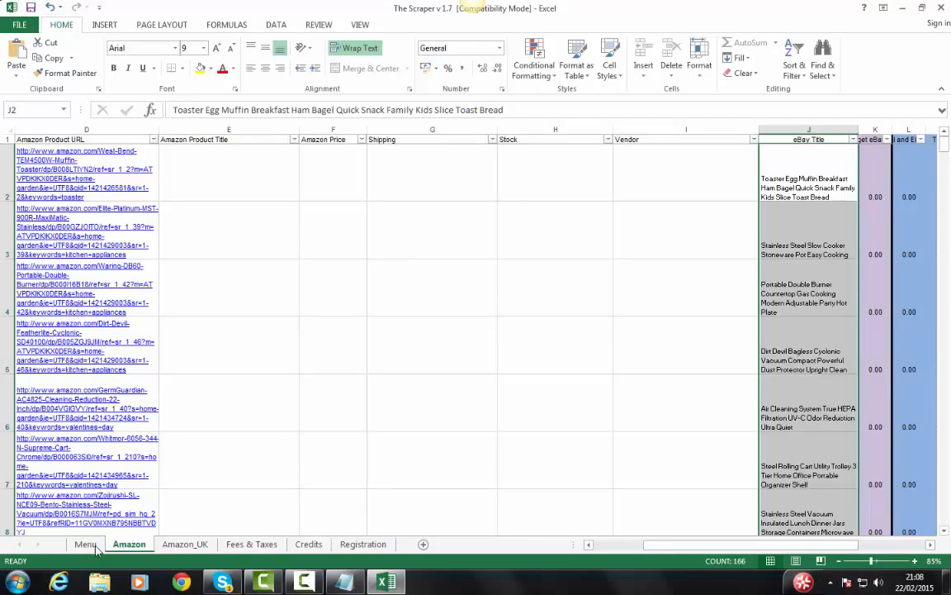
Run Scrape Amazon from the Menu form until it reports FINISHED with 133 of 133 returned.
{"action": "left_click", "coordinate": [86, 543]}
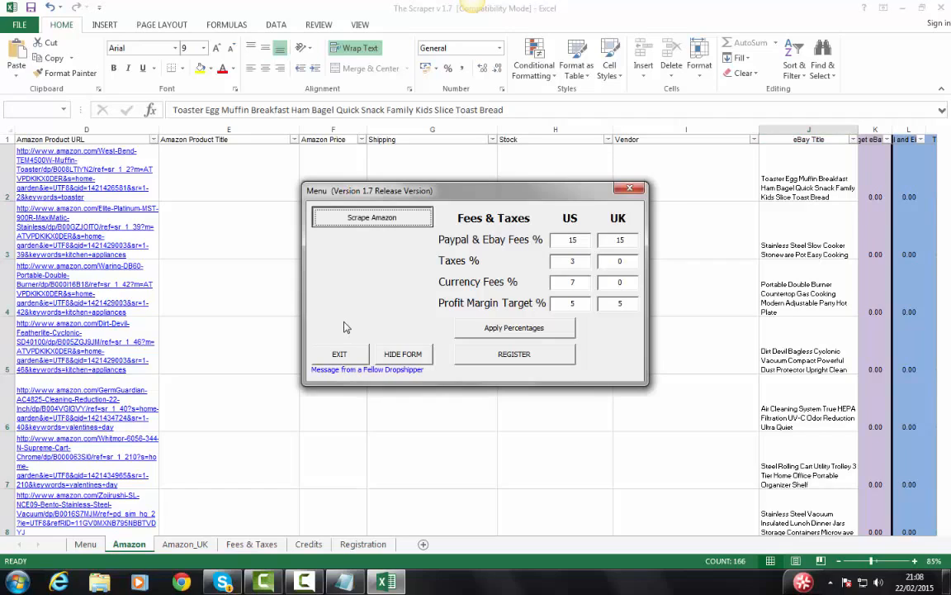
{"action": "left_click", "coordinate": [372, 218]}
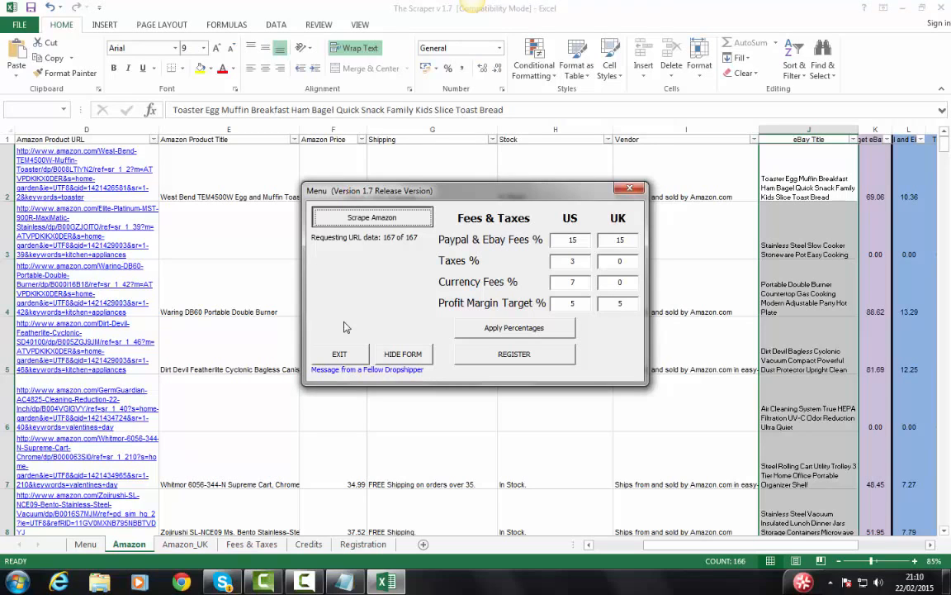
{"action": "left_click", "coordinate": [372, 216]}
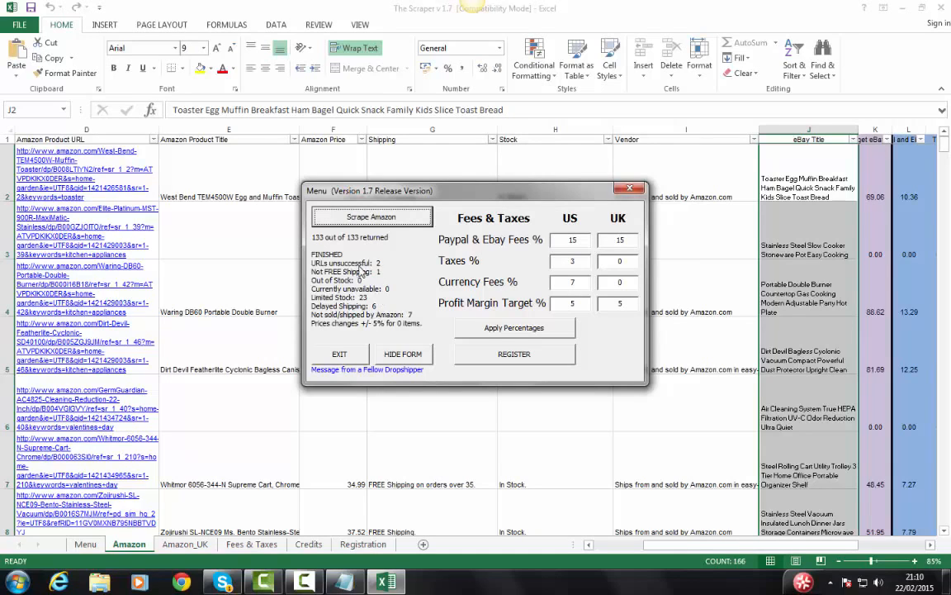
{"action": "mouse_move", "coordinate": [437, 304]}
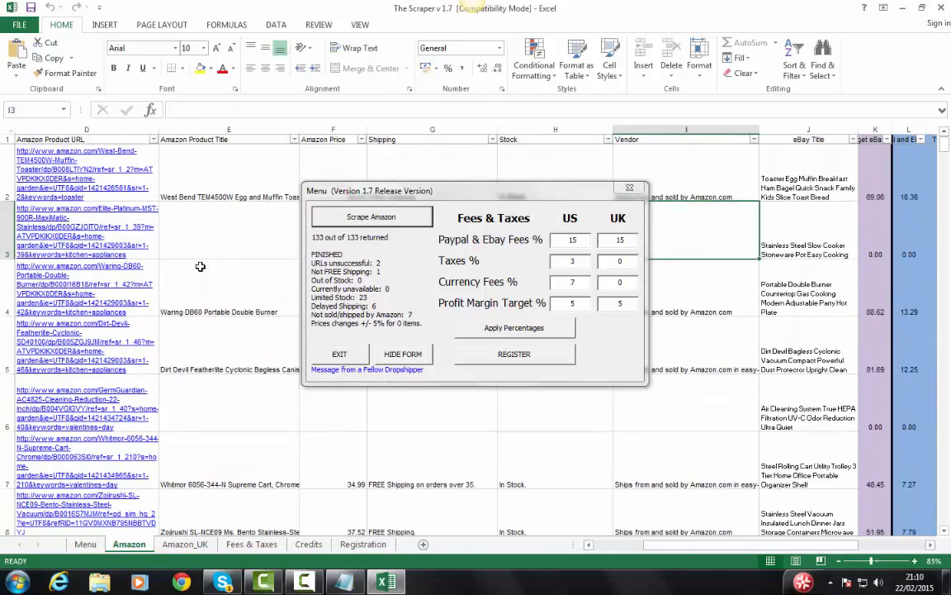
{"action": "mouse_move", "coordinate": [211, 271]}
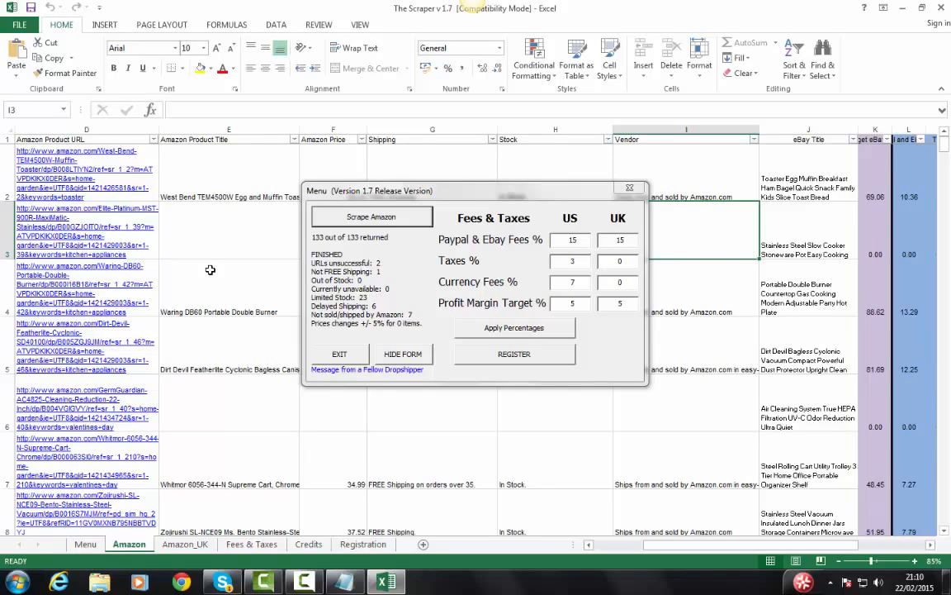
{"action": "mouse_move", "coordinate": [293, 398]}
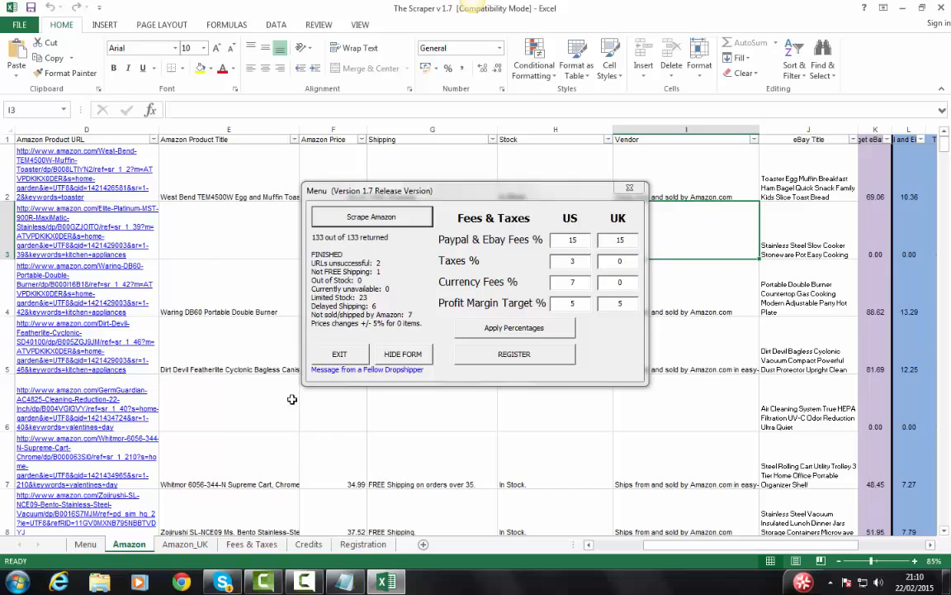
{"action": "left_click", "coordinate": [304, 581]}
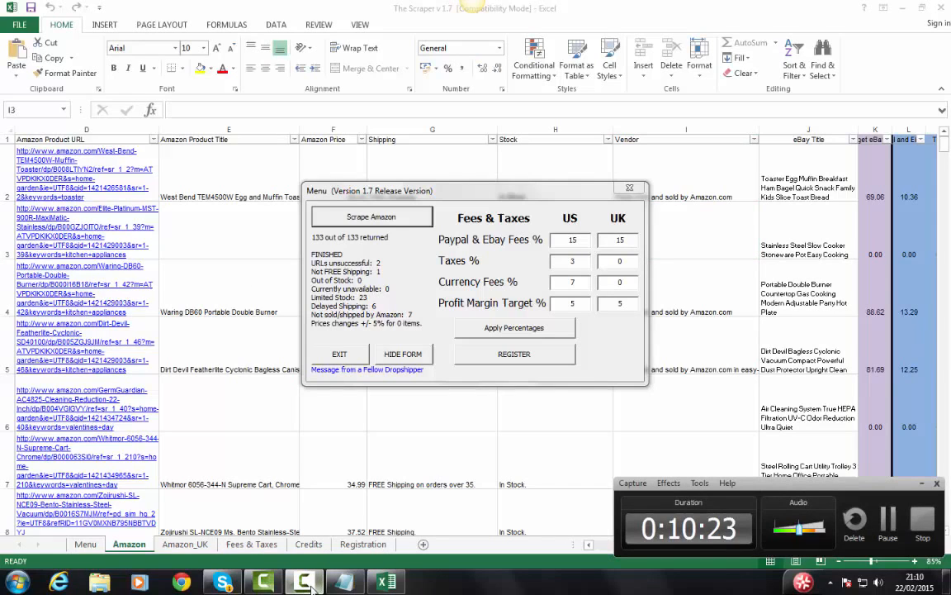